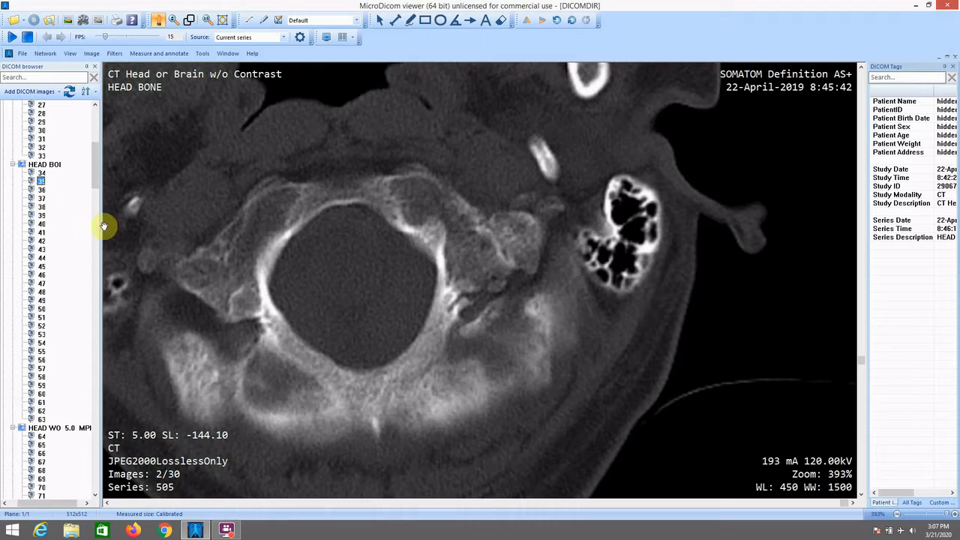
mouse_move(483, 255)
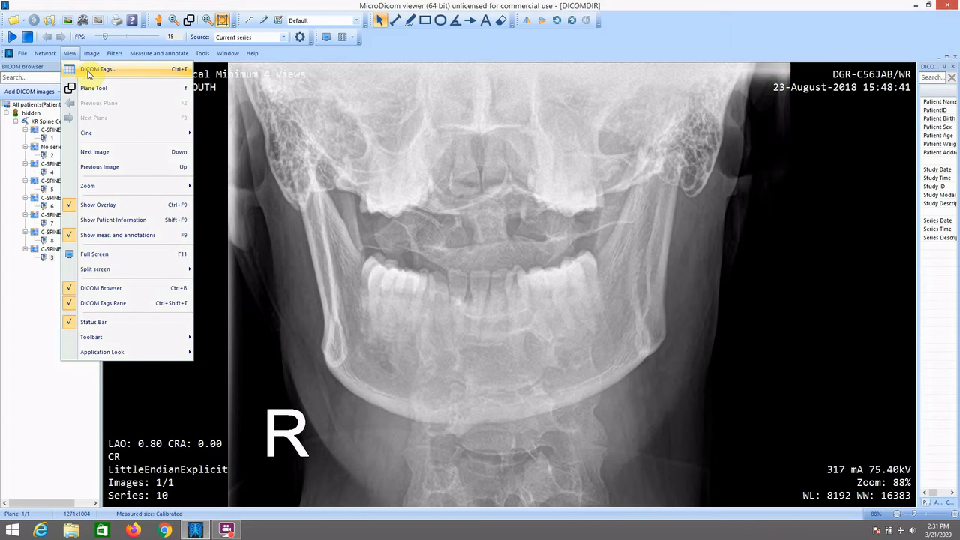
- Show the X-ray's DICOM tags and scroll to RETIRED_StudyPriorityID and RETIRED_ReasonForStudy
click(97, 69)
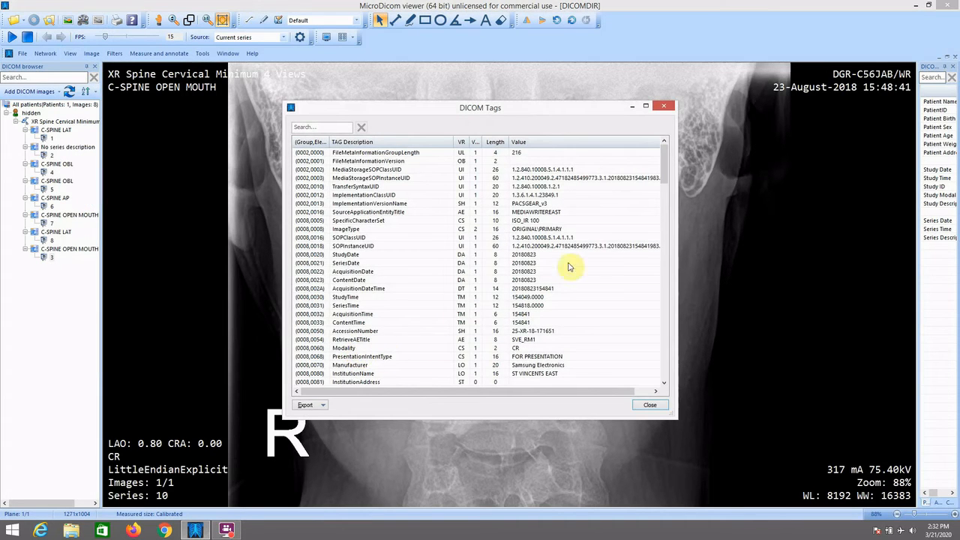
mouse_move(549, 126)
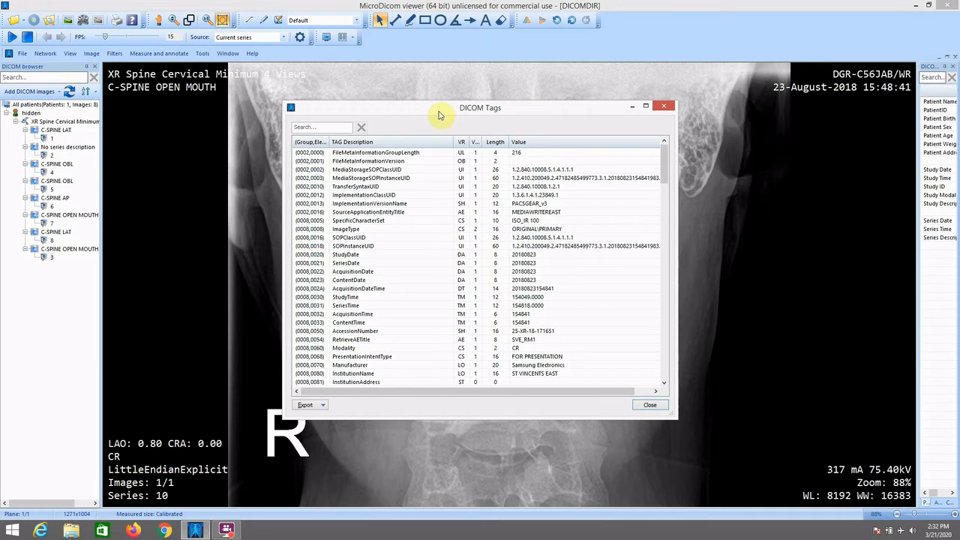
mouse_move(374, 111)
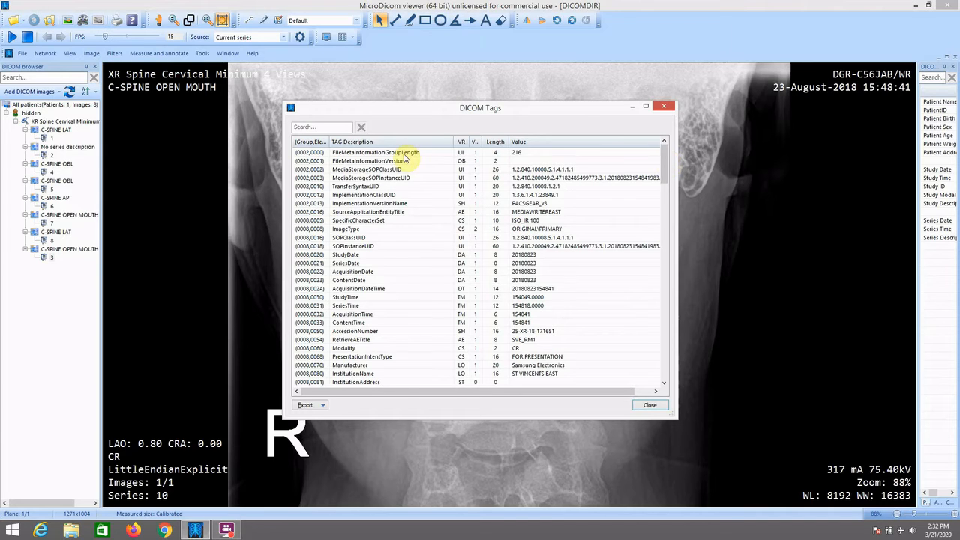
click(375, 153)
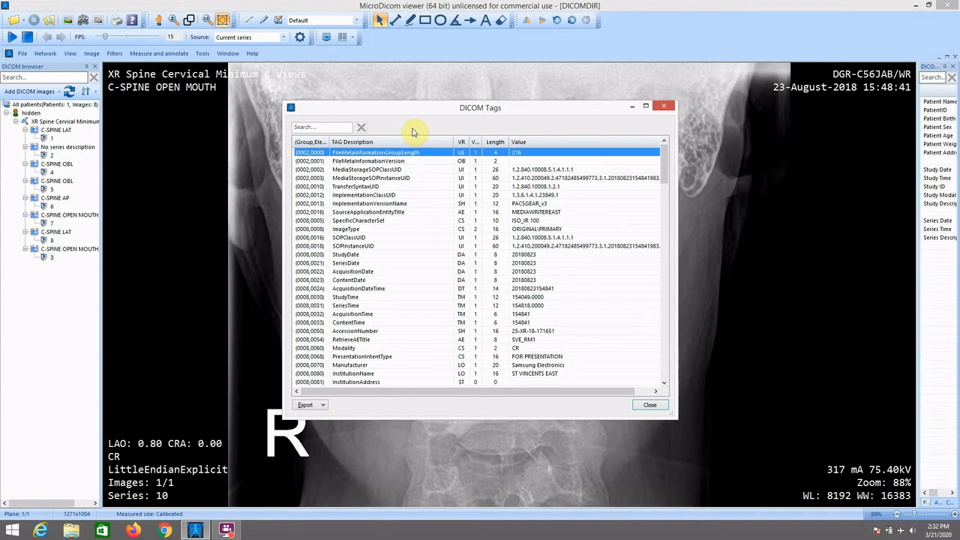
scroll(down, 3)
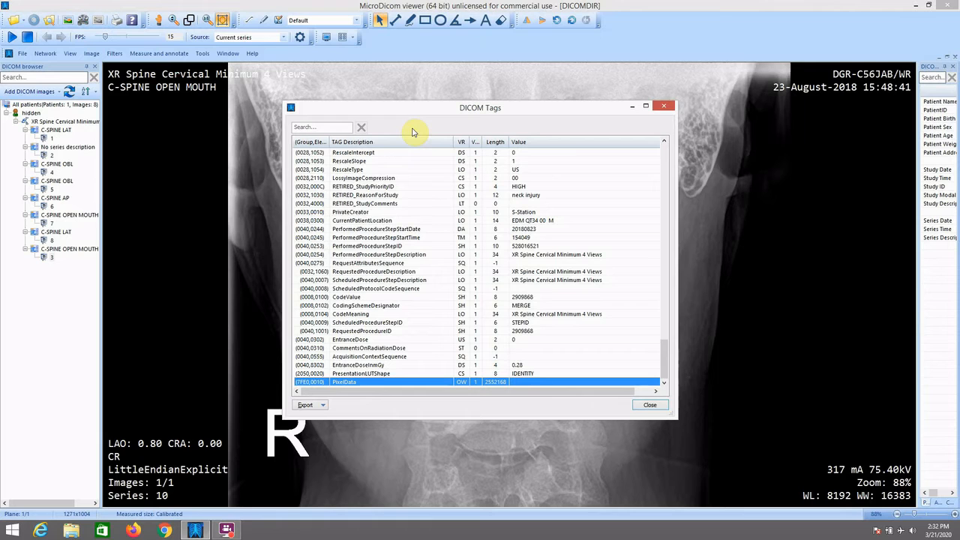
mouse_move(613, 357)
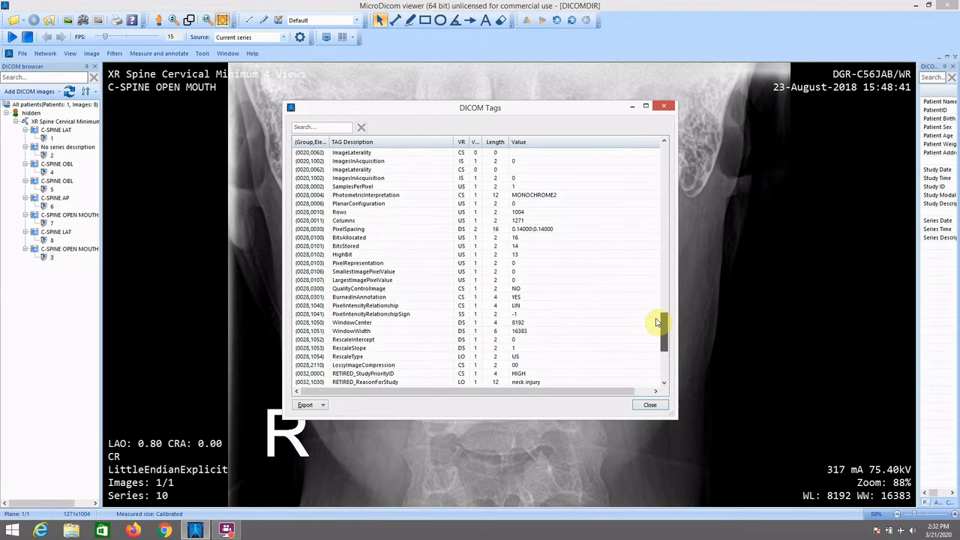
- Maximize the tags window and review the SeriesNumber and ImageLaterality entries
click(645, 108)
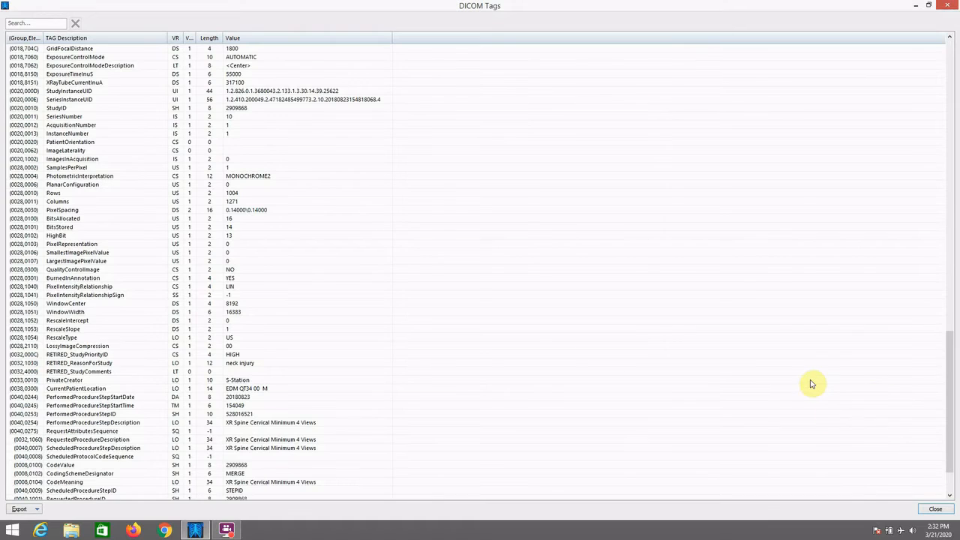
scroll(down, 3)
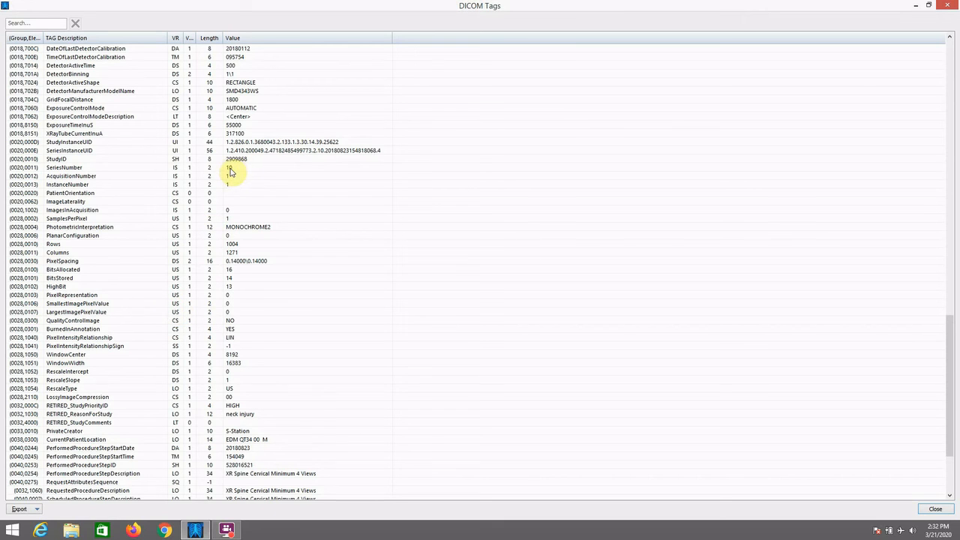
click(63, 168)
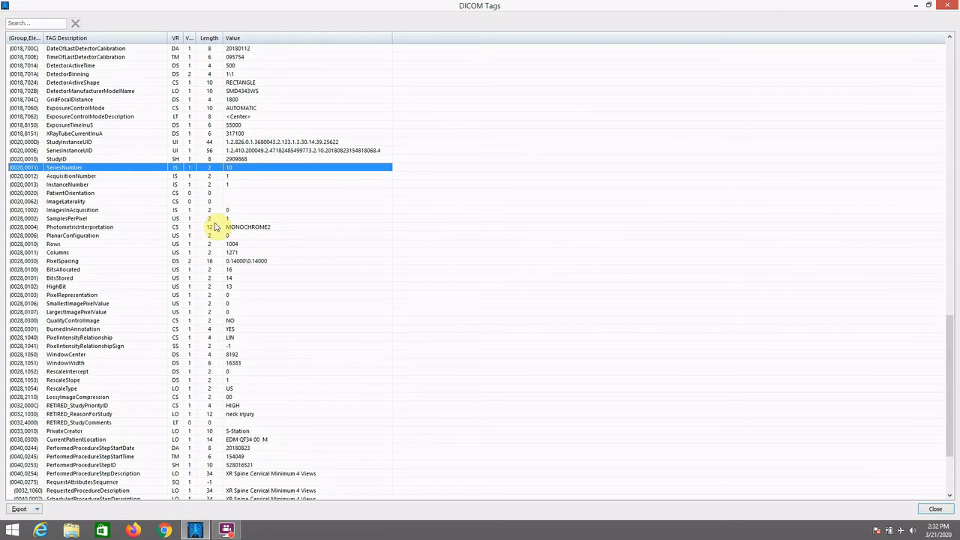
mouse_move(97, 197)
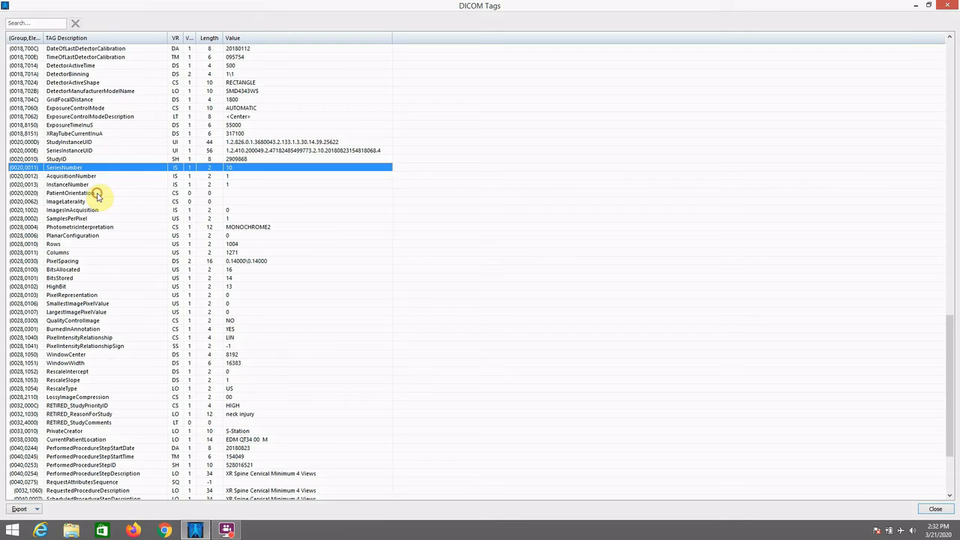
click(66, 201)
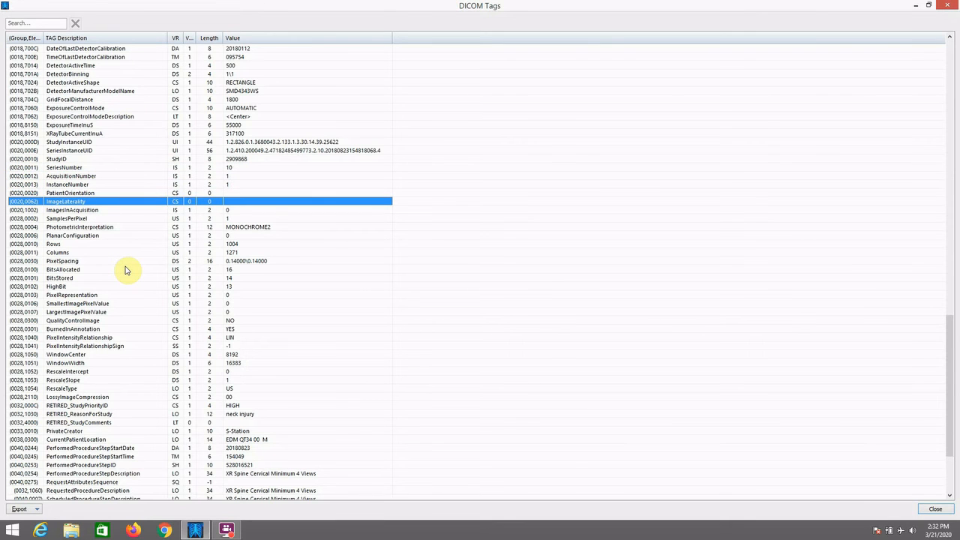
scroll(down, 3)
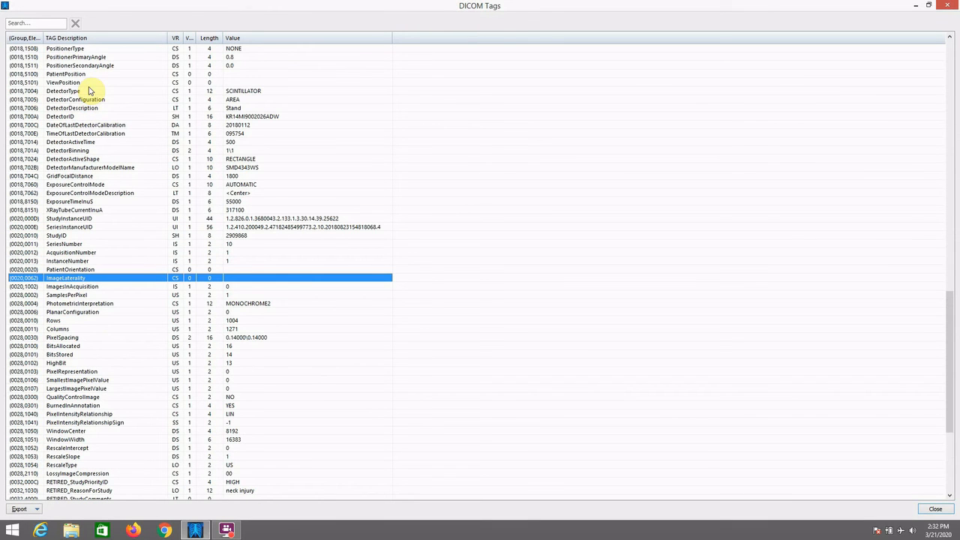
- Close the tags list and scroll through slices of the CT cervical spine series
click(66, 73)
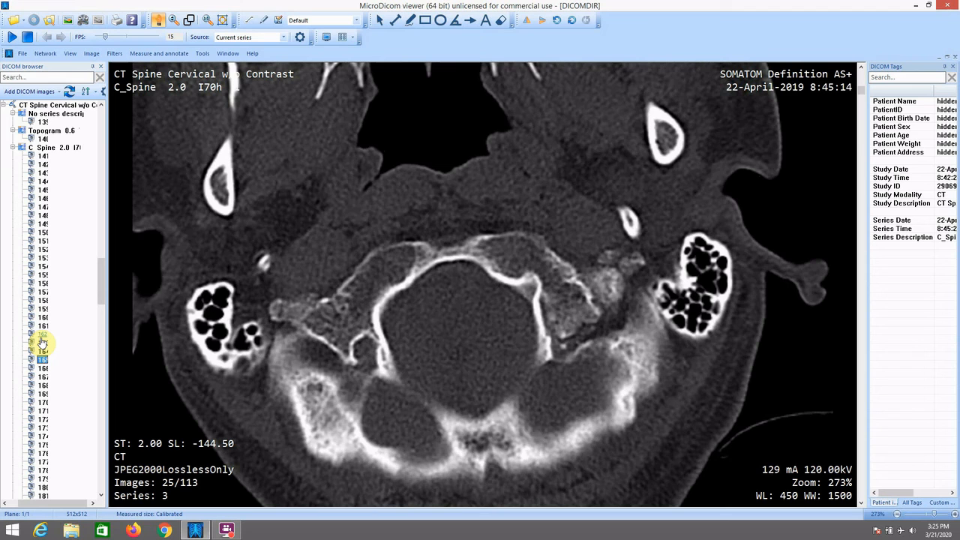
scroll(down, 3)
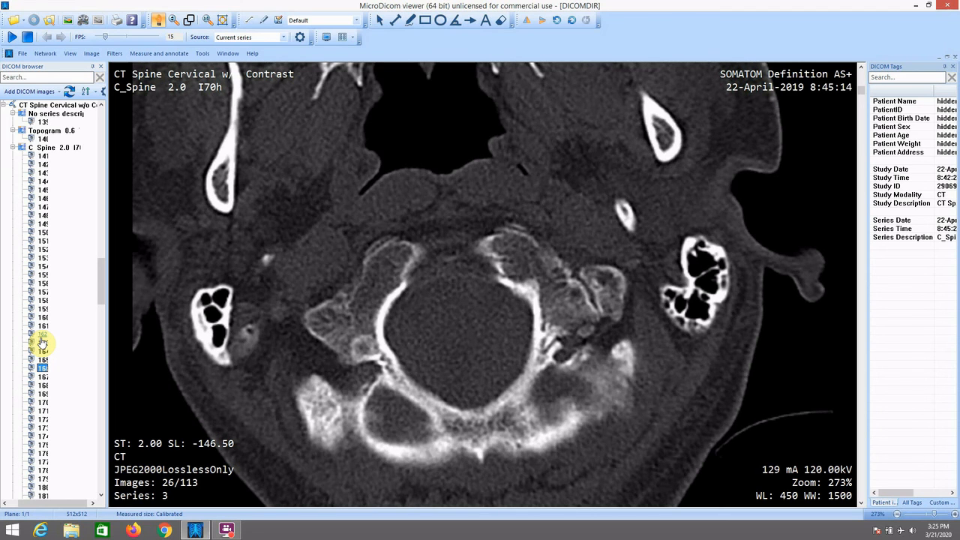